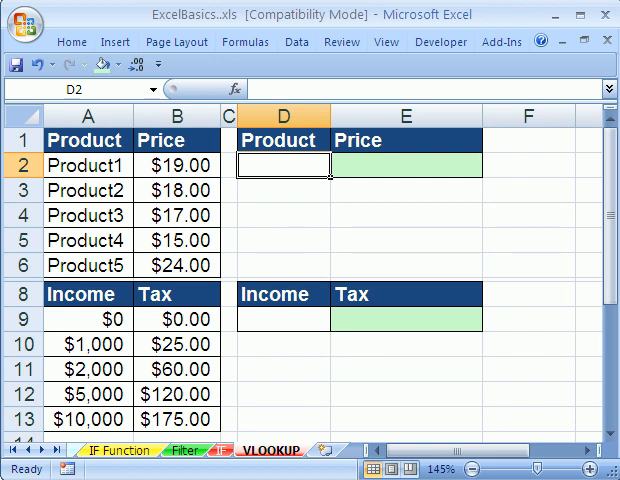
{"action": "mouse_move", "coordinate": [340, 135]}
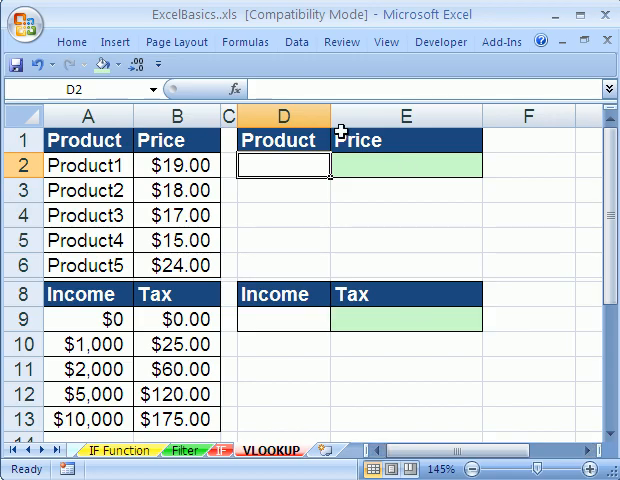
{"action": "mouse_move", "coordinate": [227, 163]}
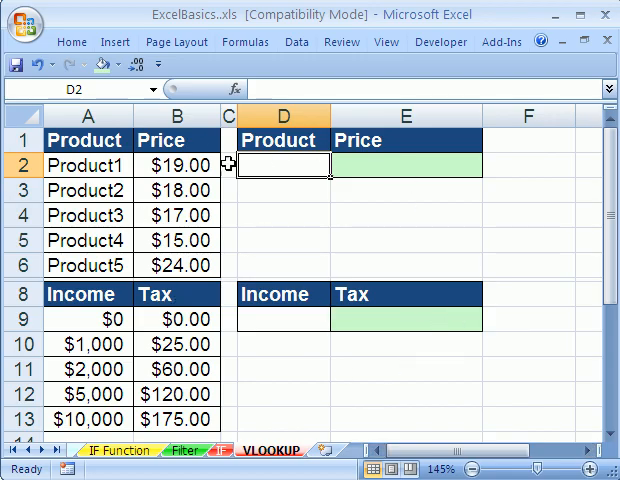
{"action": "mouse_move", "coordinate": [100, 245]}
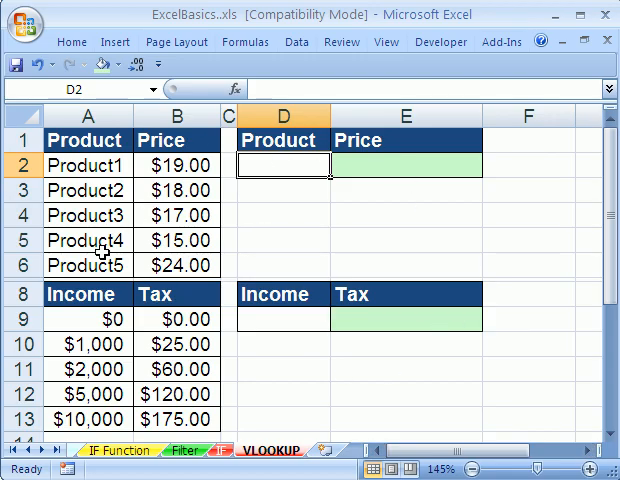
{"action": "mouse_move", "coordinate": [245, 30]}
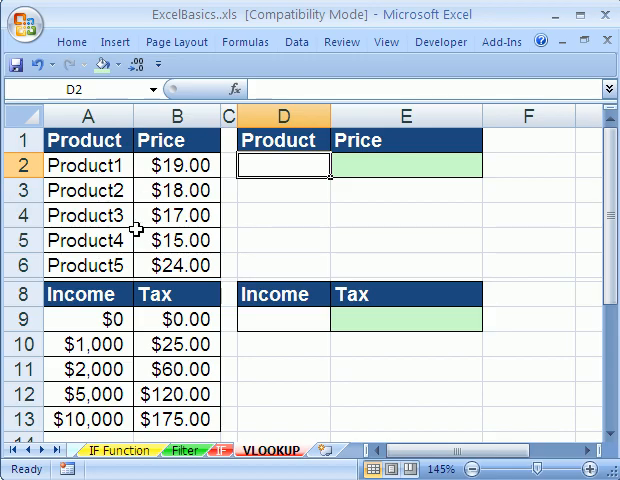
{"action": "mouse_move", "coordinate": [293, 205]}
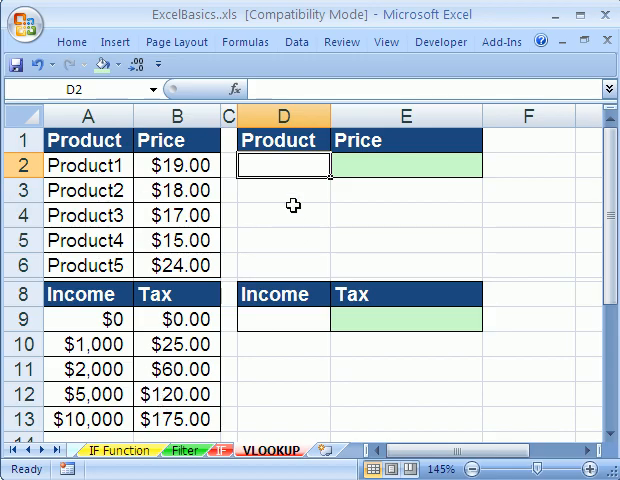
{"action": "mouse_move", "coordinate": [283, 190]}
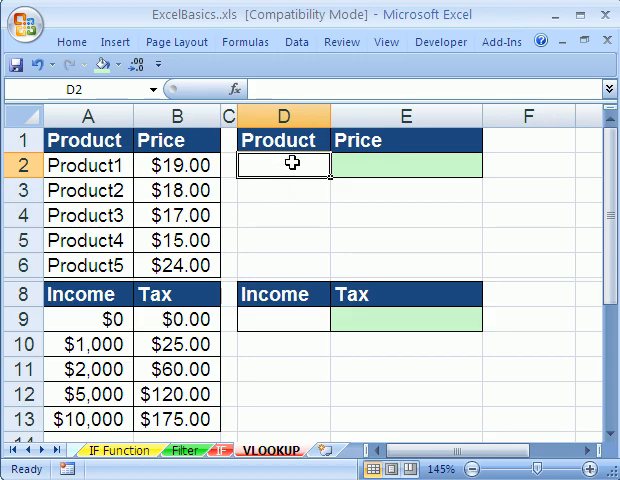
{"action": "mouse_move", "coordinate": [320, 182]}
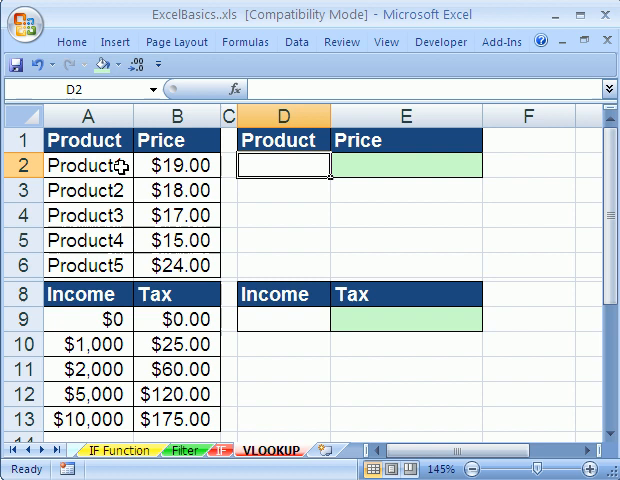
{"action": "mouse_move", "coordinate": [90, 215]}
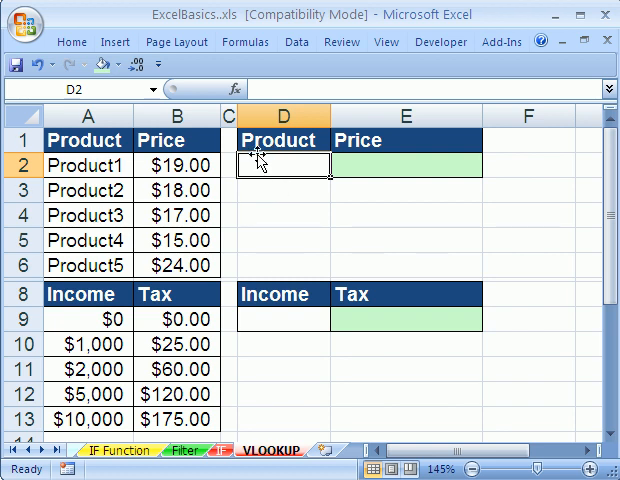
{"action": "mouse_move", "coordinate": [297, 42]}
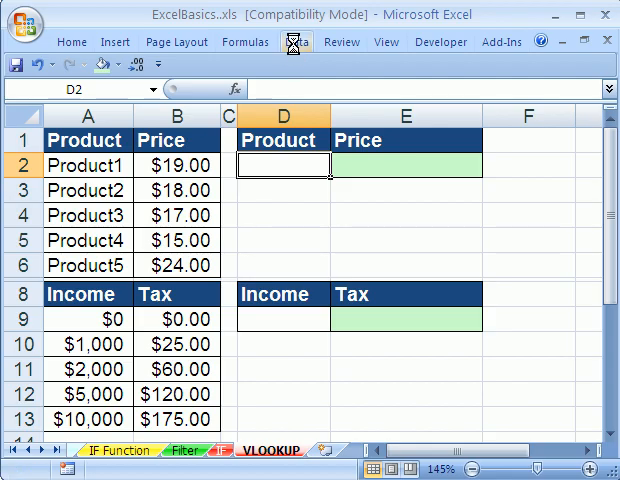
Add List data validation to D2 with source =$A$2:$A$6 for the five products.
{"action": "left_click", "coordinate": [296, 42]}
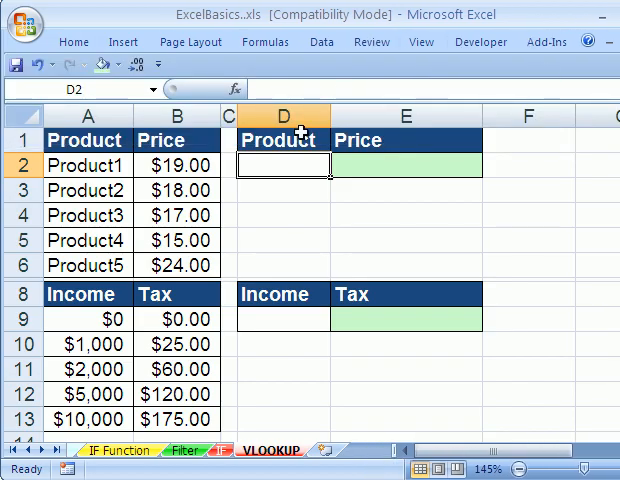
{"action": "left_click", "coordinate": [490, 75]}
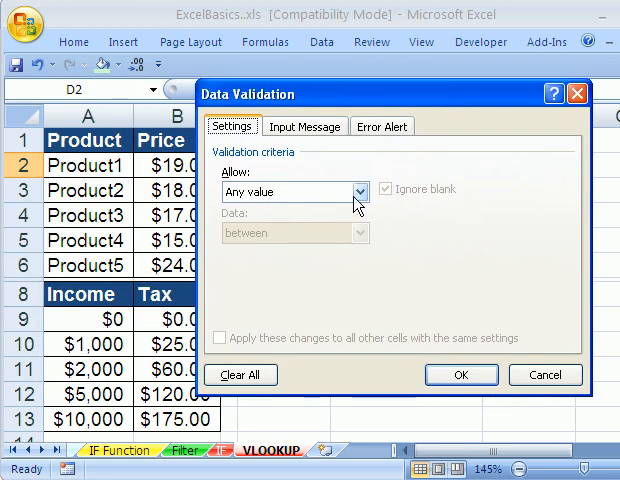
{"action": "left_click", "coordinate": [356, 190]}
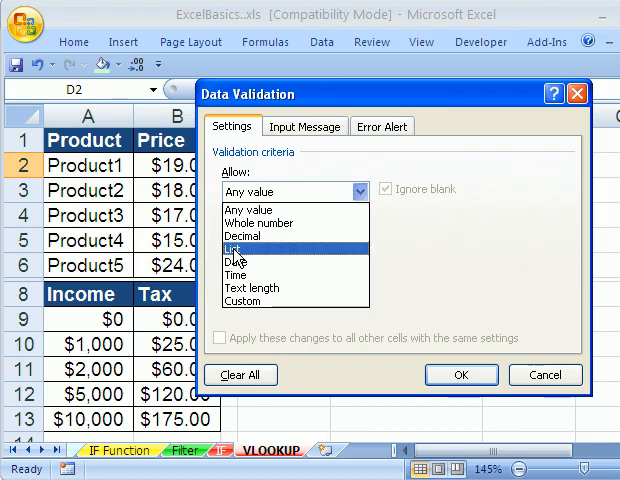
{"action": "left_click", "coordinate": [248, 243]}
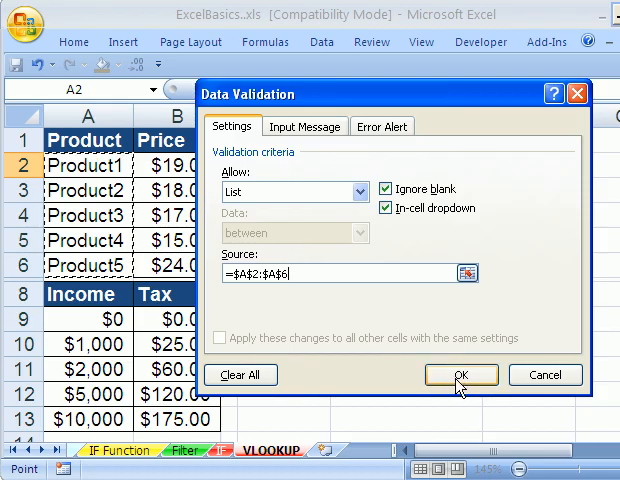
{"action": "left_click", "coordinate": [459, 375]}
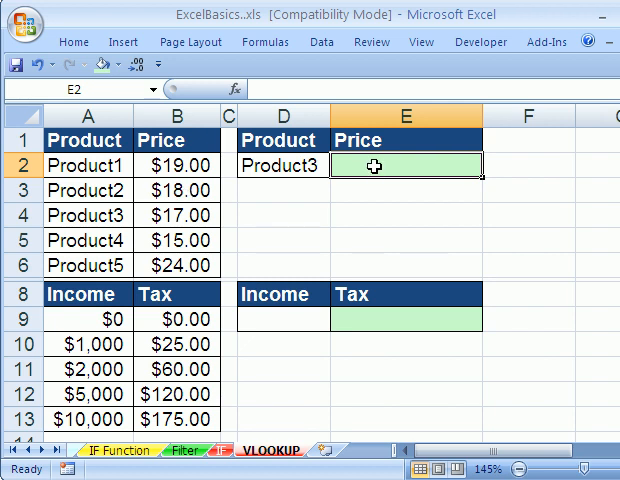
Start the E2 price formula as =VLOOKUP(D2, using the chosen product.
{"action": "type", "text": "=VLOOKUP("}
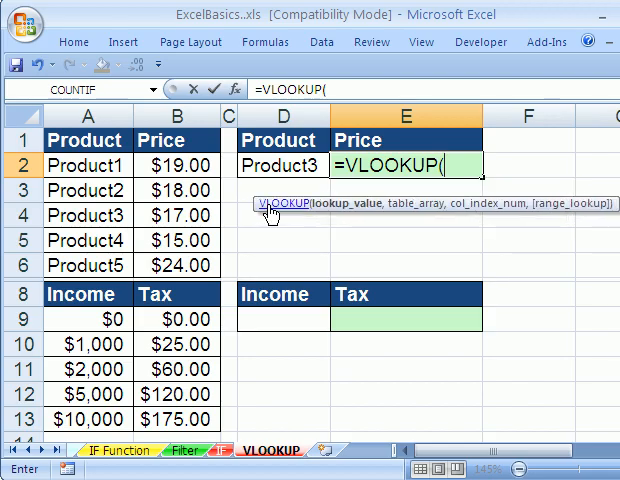
{"action": "mouse_move", "coordinate": [369, 215]}
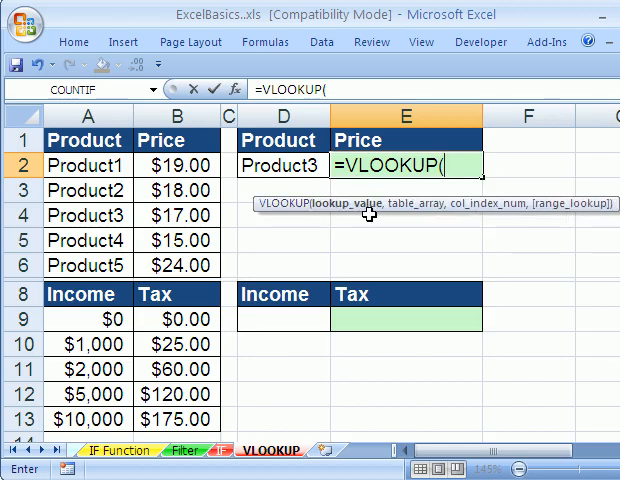
{"action": "mouse_move", "coordinate": [345, 185]}
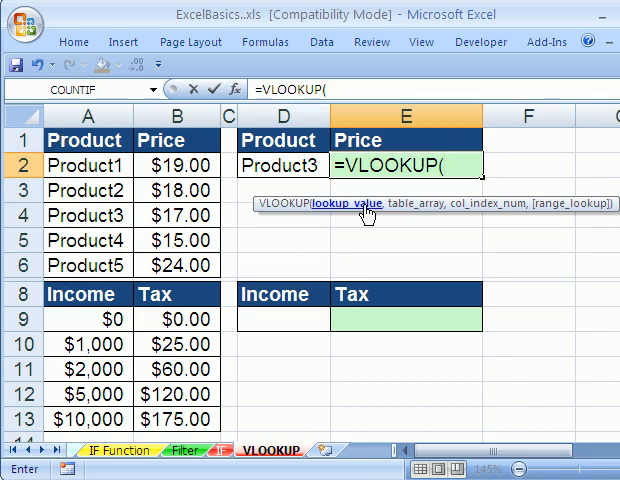
{"action": "left_click", "coordinate": [278, 166]}
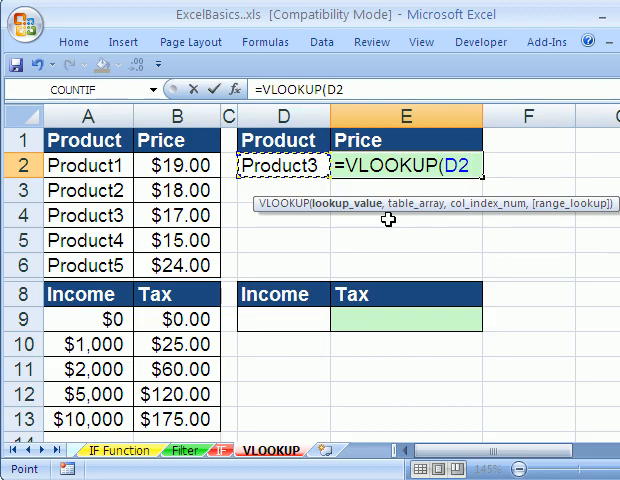
{"action": "type", "text": ","}
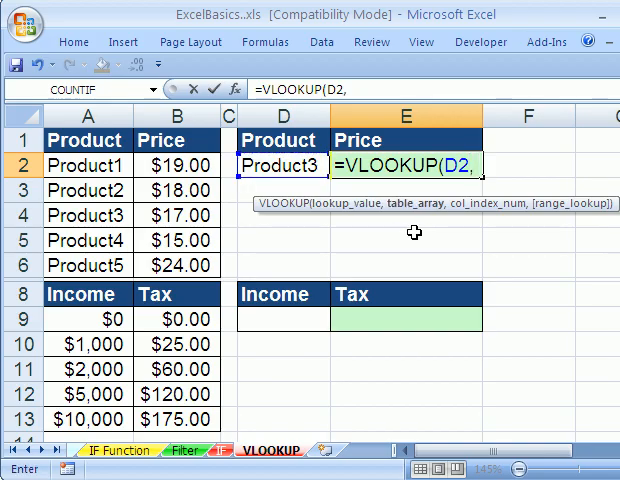
{"action": "mouse_move", "coordinate": [398, 212]}
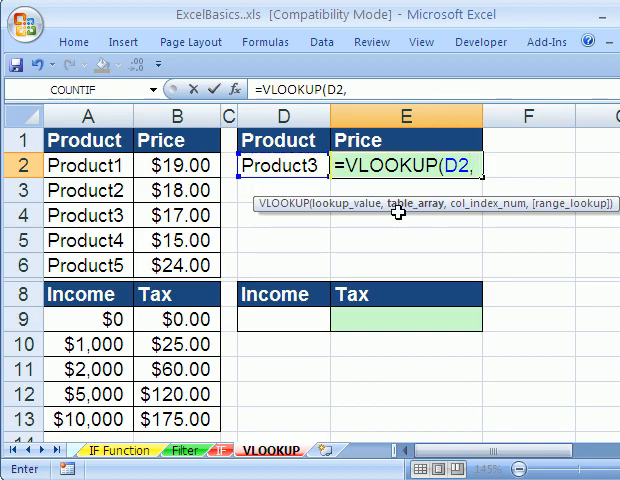
{"action": "mouse_move", "coordinate": [293, 224]}
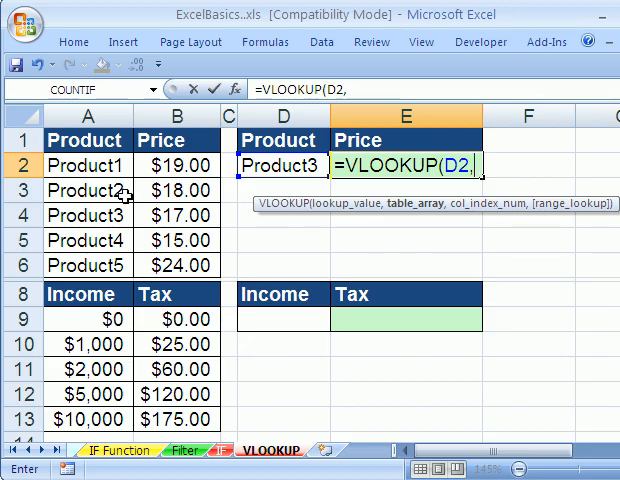
Add table range A2:B6 and column index 2 to the E2 VLOOKUP.
{"action": "left_click_drag", "start_coordinate": [86, 165], "coordinate": [180, 165]}
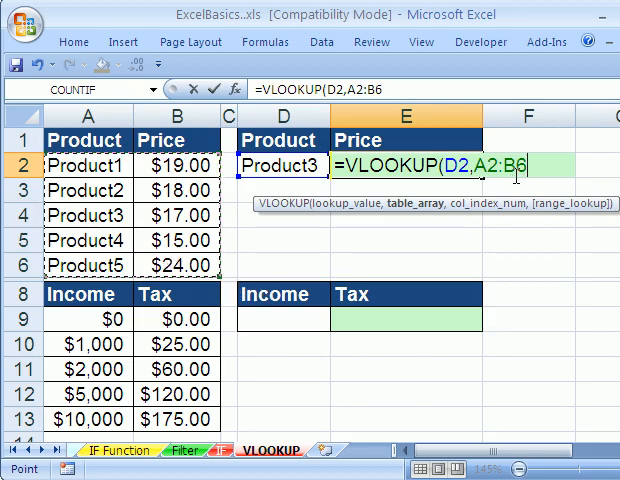
{"action": "mouse_move", "coordinate": [497, 205]}
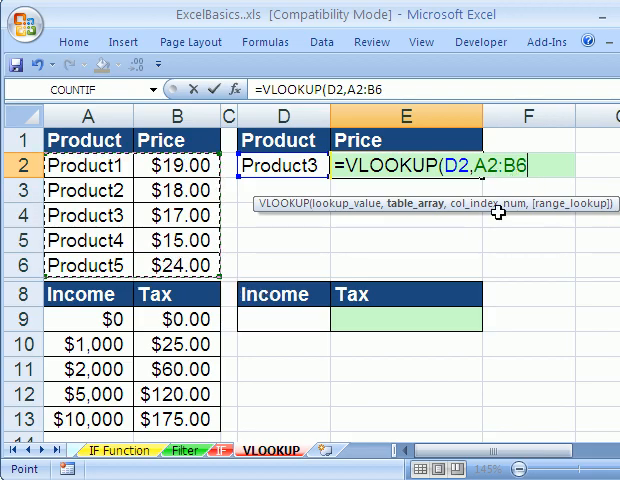
{"action": "mouse_move", "coordinate": [450, 283]}
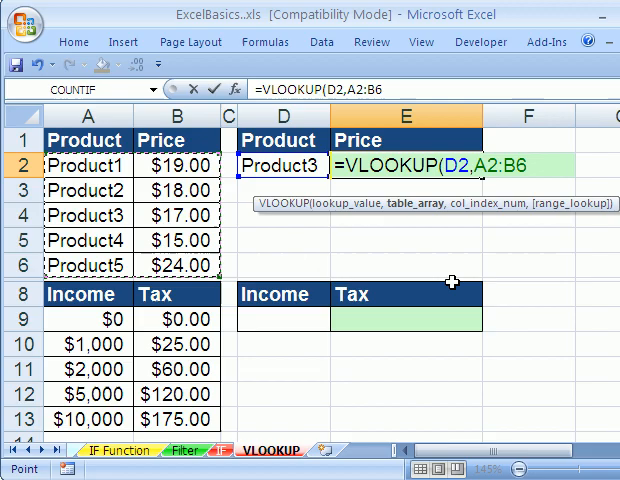
{"action": "mouse_move", "coordinate": [454, 220]}
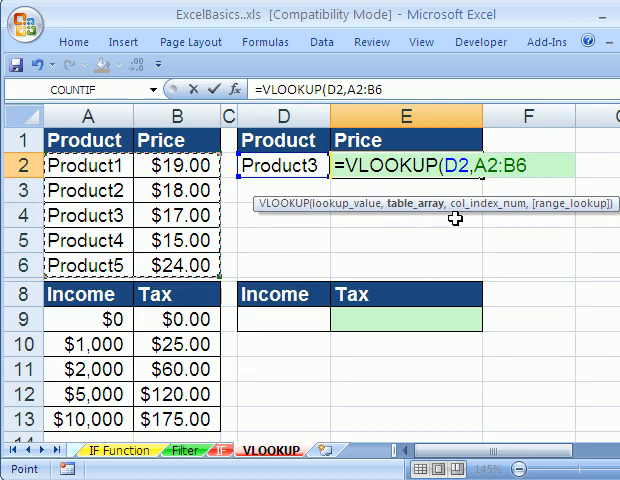
{"action": "type", "text": ","}
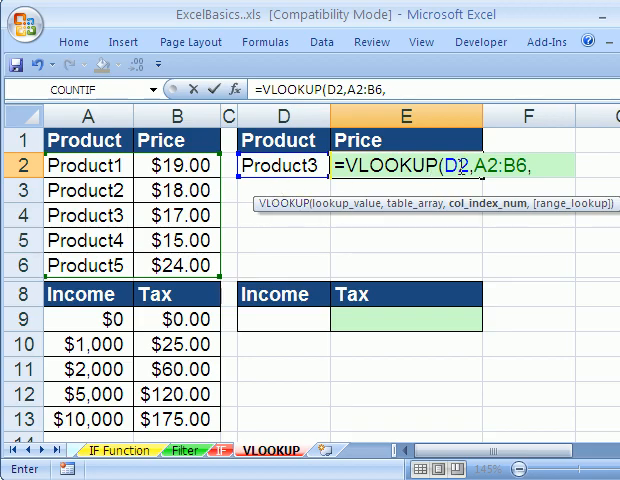
{"action": "mouse_move", "coordinate": [85, 215]}
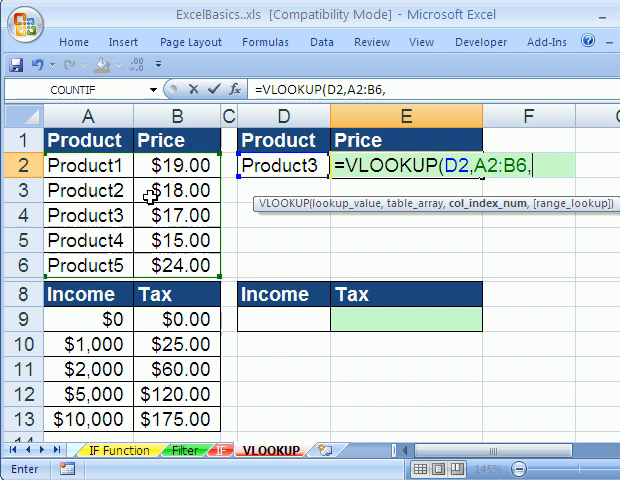
{"action": "mouse_move", "coordinate": [172, 214]}
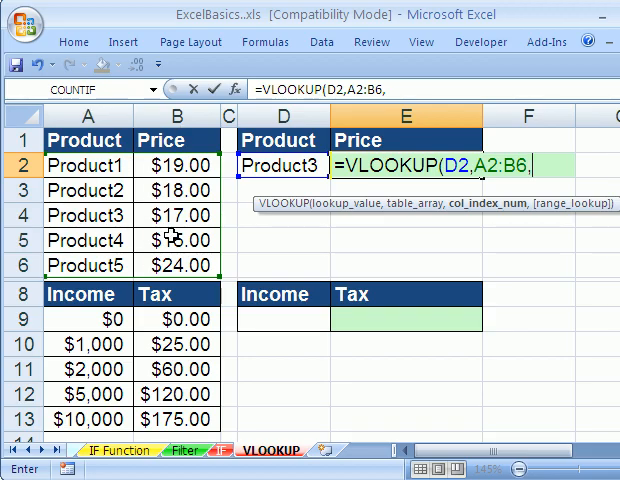
{"action": "mouse_move", "coordinate": [366, 243]}
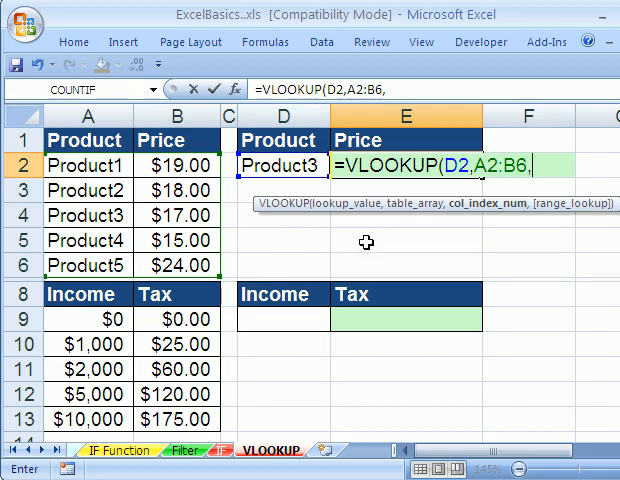
{"action": "mouse_move", "coordinate": [175, 203]}
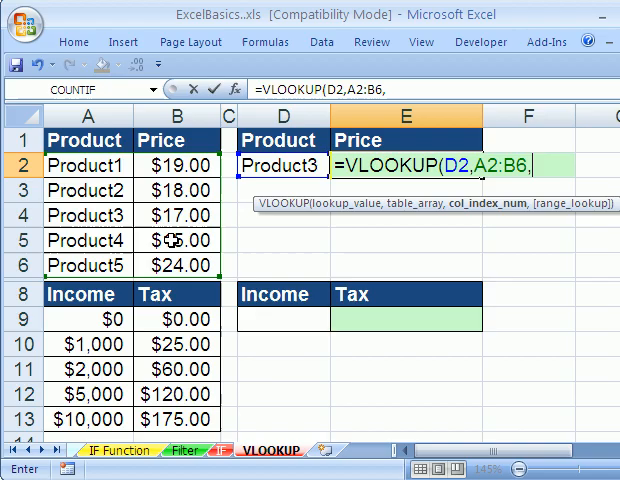
{"action": "mouse_move", "coordinate": [375, 260]}
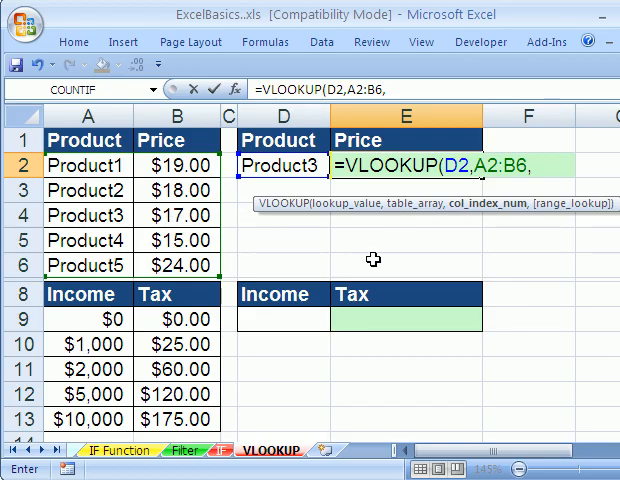
{"action": "type", "text": "2"}
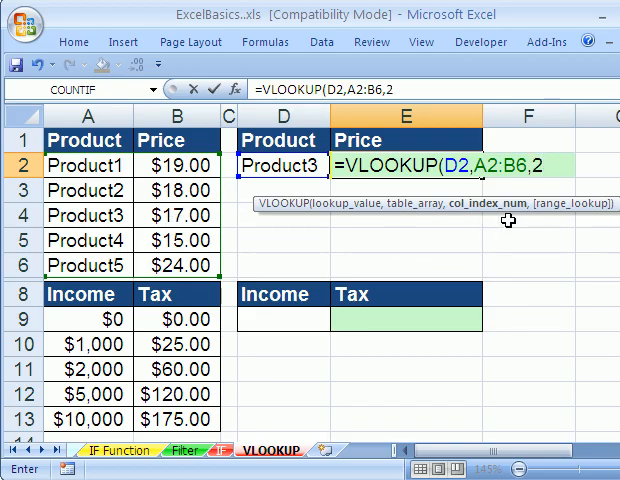
Finish E2 as =VLOOKUP(D2,A2:B6,2,0) and switch D2 to Product1, showing $19.00.
{"action": "type", "text": ","}
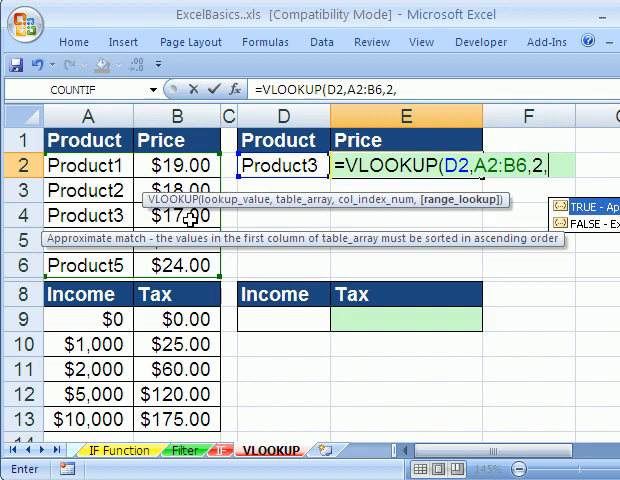
{"action": "mouse_move", "coordinate": [600, 216]}
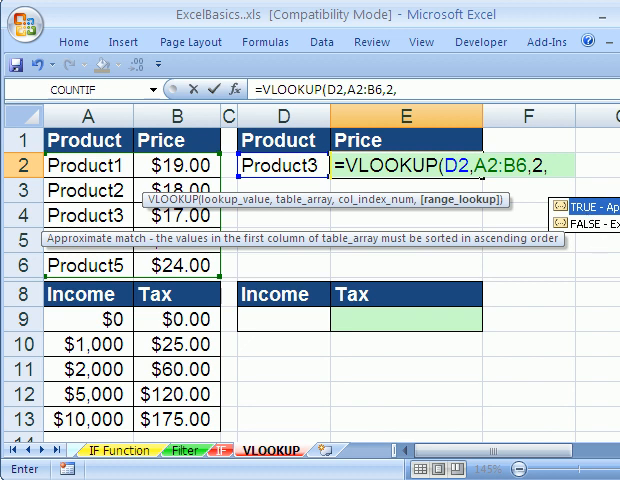
{"action": "mouse_move", "coordinate": [575, 210]}
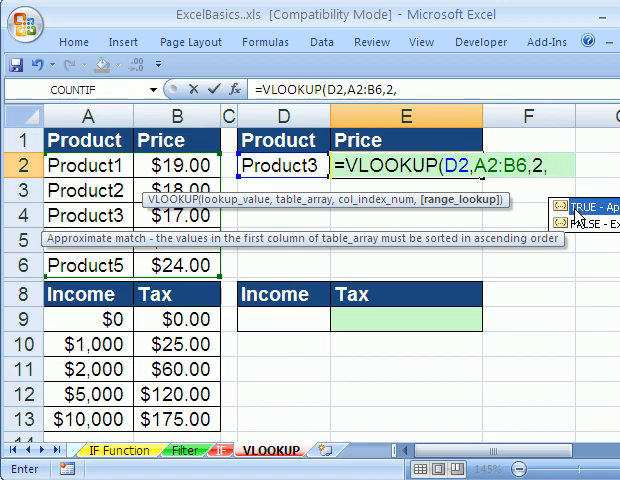
{"action": "mouse_move", "coordinate": [578, 227]}
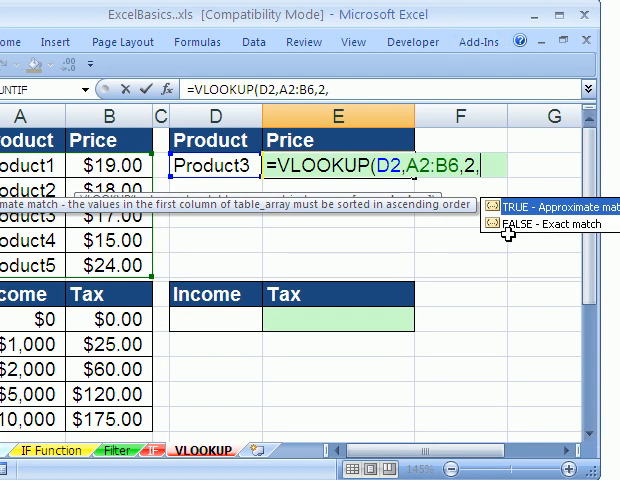
{"action": "mouse_move", "coordinate": [537, 234]}
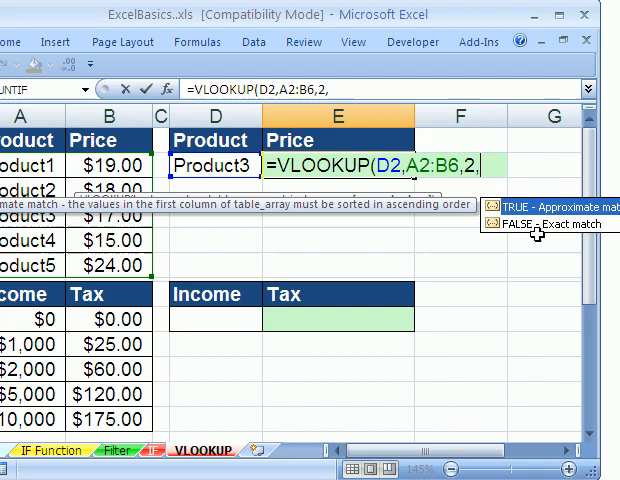
{"action": "mouse_move", "coordinate": [505, 170]}
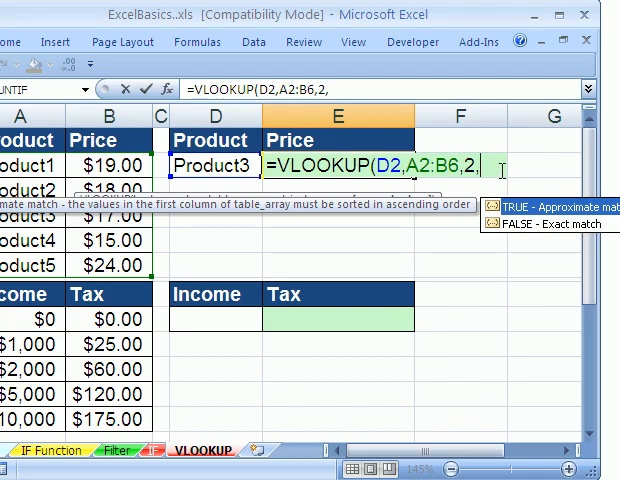
{"action": "type", "text": "0)"}
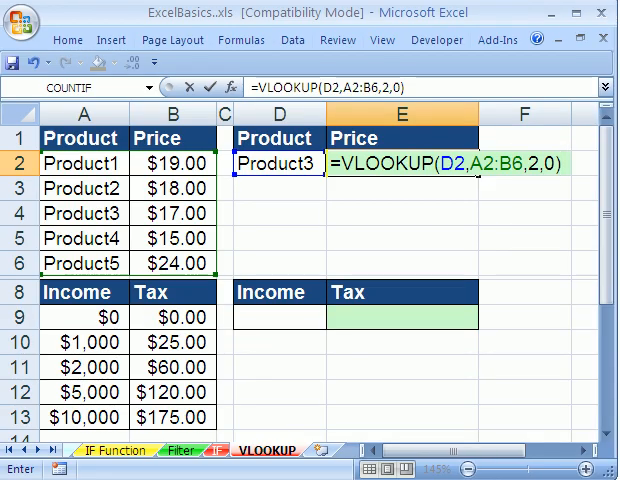
{"action": "key", "text": "Return"}
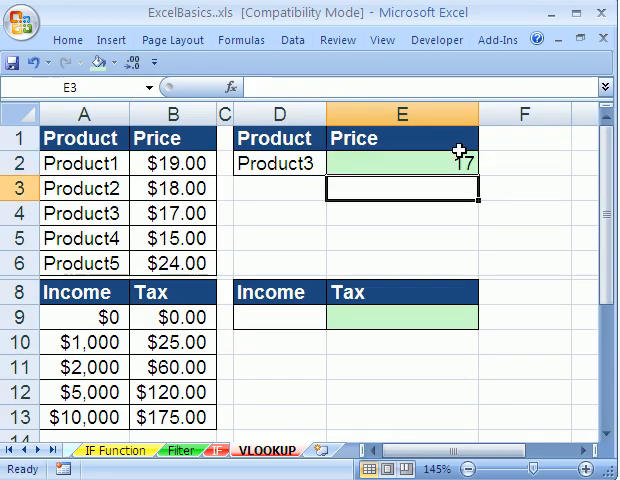
{"action": "left_click", "coordinate": [402, 163]}
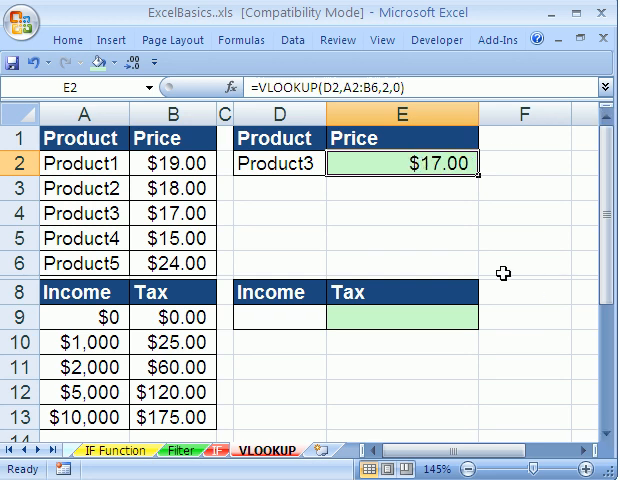
{"action": "left_click", "coordinate": [338, 163]}
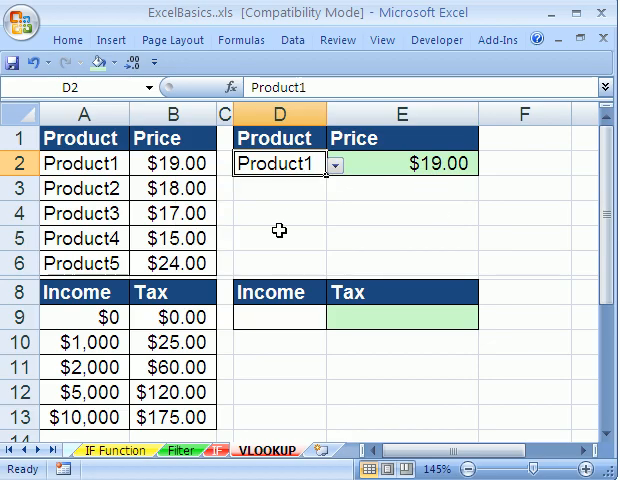
{"action": "mouse_move", "coordinate": [317, 335]}
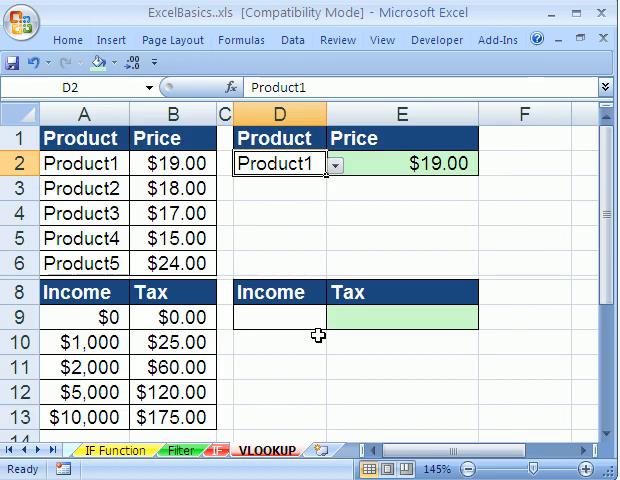
Set the income in D9 to 6000 and clear the typed tax from E9.
{"action": "left_click", "coordinate": [278, 318]}
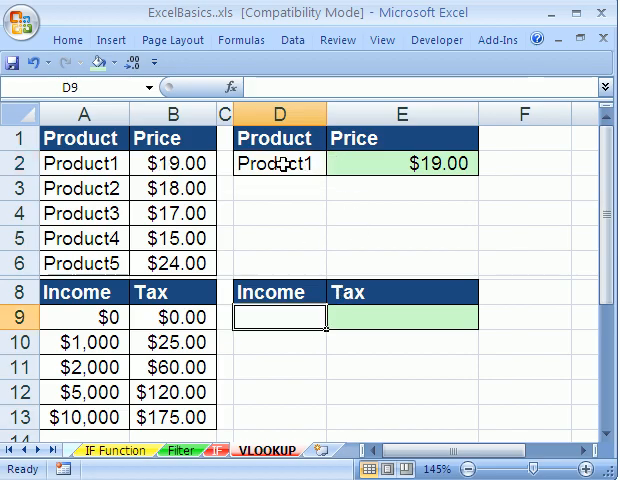
{"action": "mouse_move", "coordinate": [88, 408]}
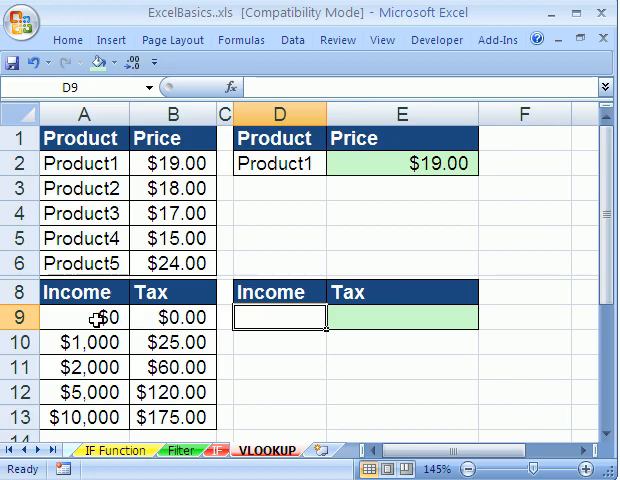
{"action": "mouse_move", "coordinate": [95, 292]}
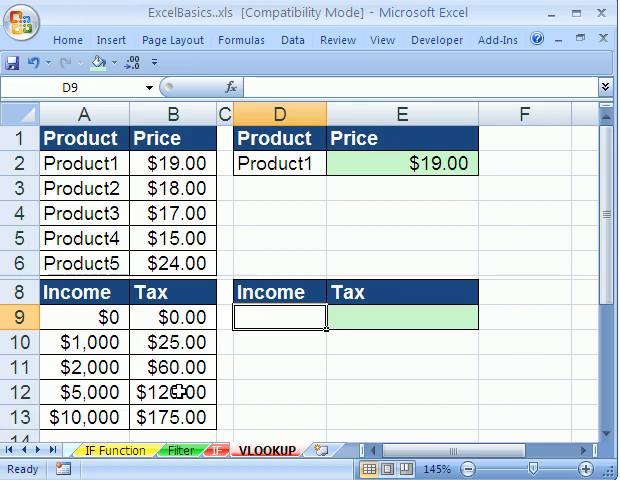
{"action": "mouse_move", "coordinate": [289, 318]}
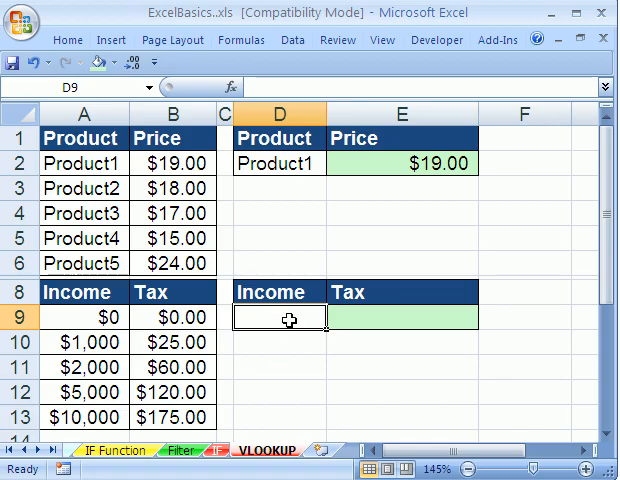
{"action": "mouse_move", "coordinate": [318, 313]}
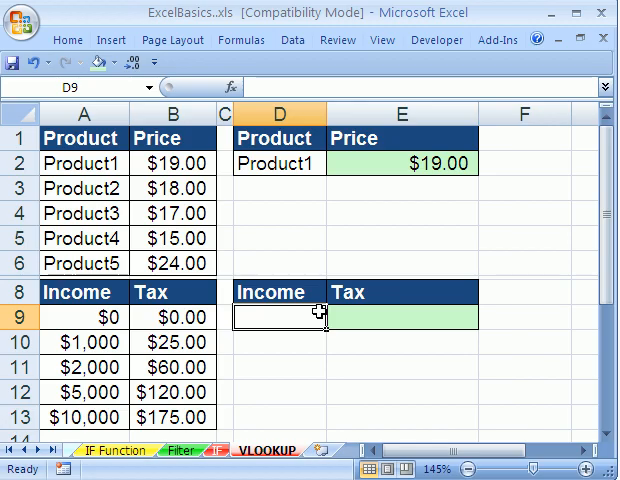
{"action": "type", "text": "1500"}
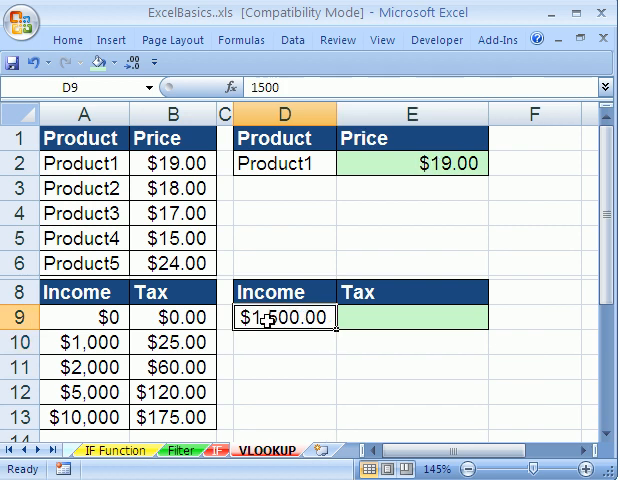
{"action": "left_click", "coordinate": [418, 318]}
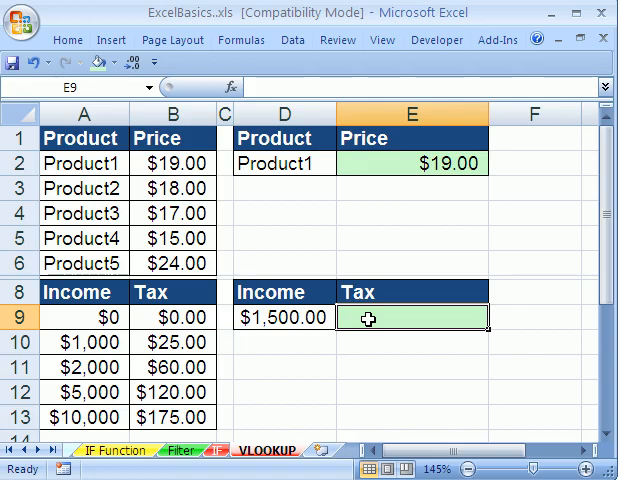
{"action": "mouse_move", "coordinate": [324, 334]}
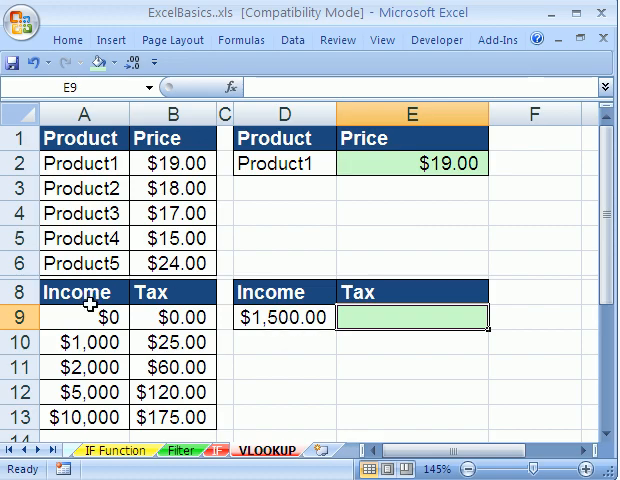
{"action": "mouse_move", "coordinate": [88, 368]}
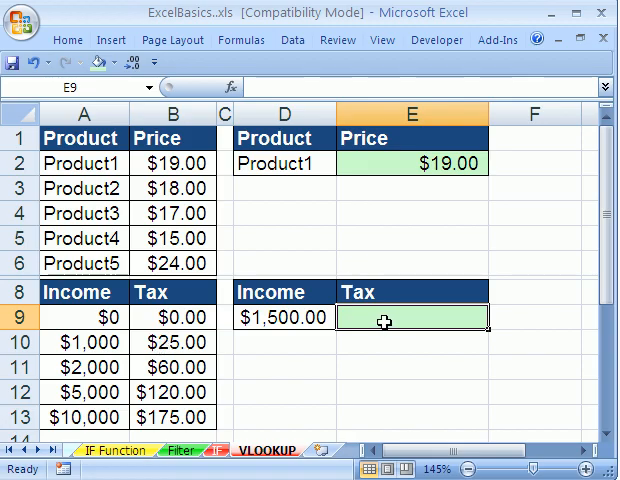
{"action": "type", "text": "25"}
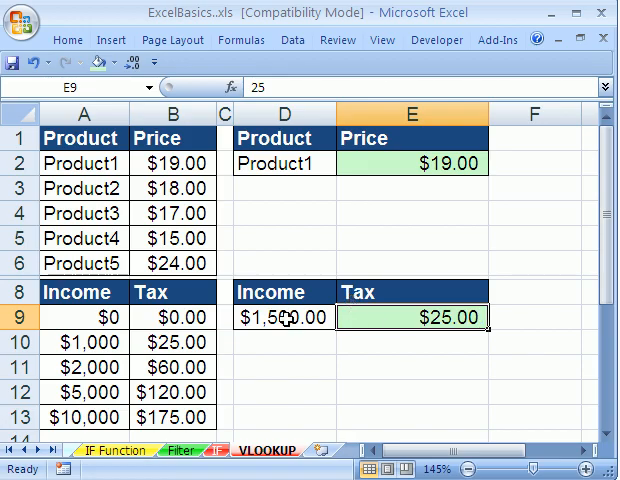
{"action": "left_click", "coordinate": [283, 317]}
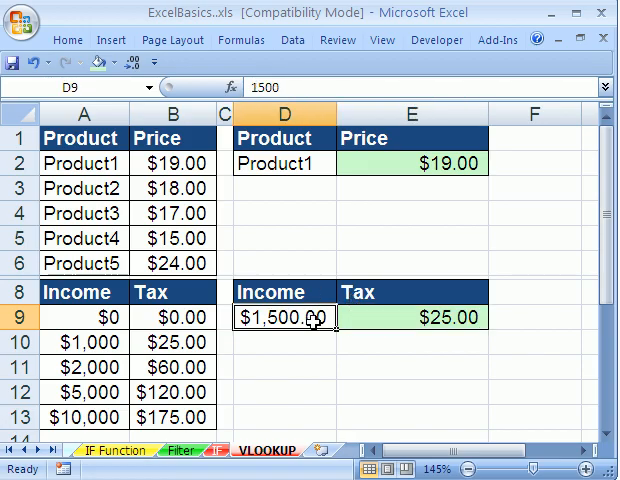
{"action": "type", "text": "6000"}
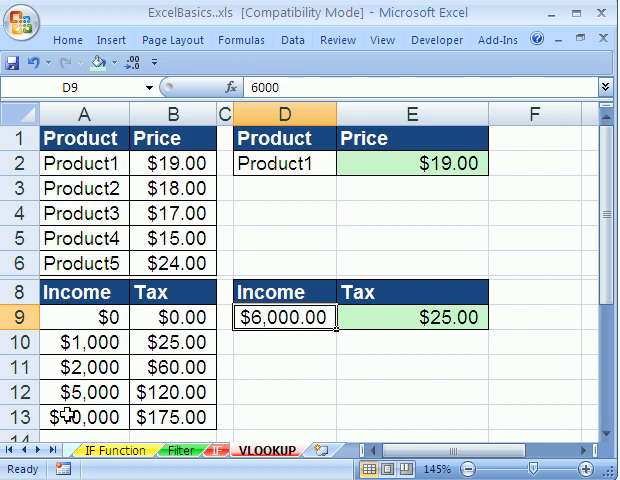
{"action": "mouse_move", "coordinate": [55, 386]}
{"action": "type", "text": "120"}
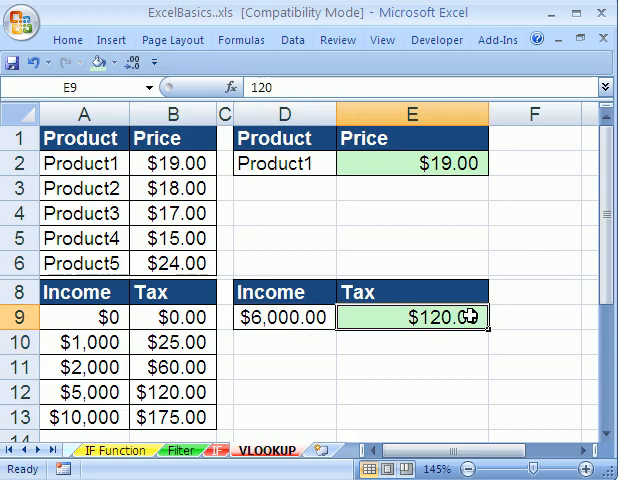
{"action": "key", "text": "Delete"}
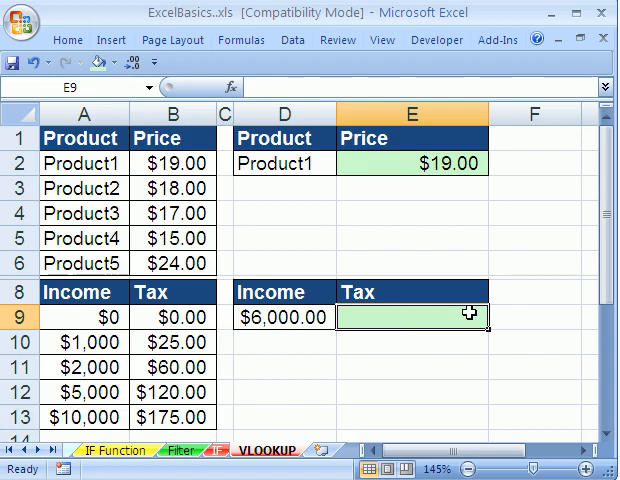
Enter =VLOOKUP(D9,A9:B13,2,1) in E9 as an approximate-match tax lookup.
{"action": "type", "text": "=VLOOKUP("}
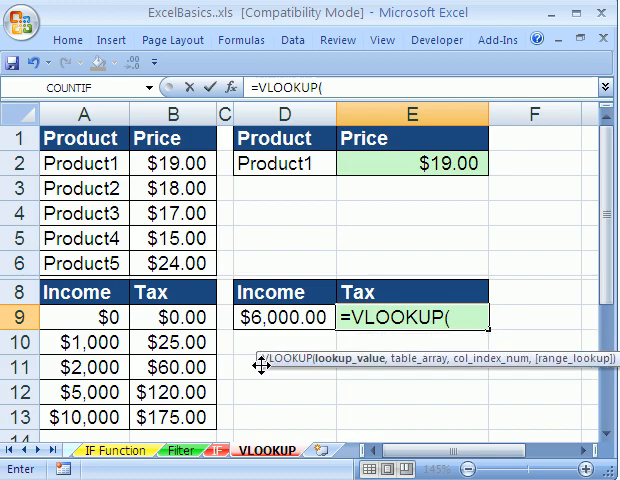
{"action": "mouse_move", "coordinate": [288, 360]}
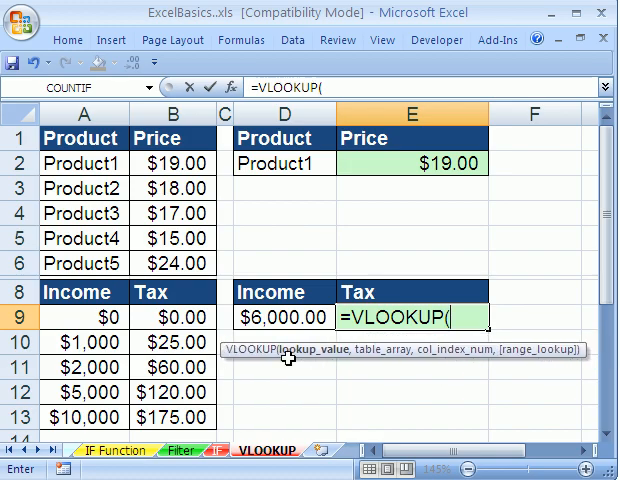
{"action": "left_click", "coordinate": [283, 317]}
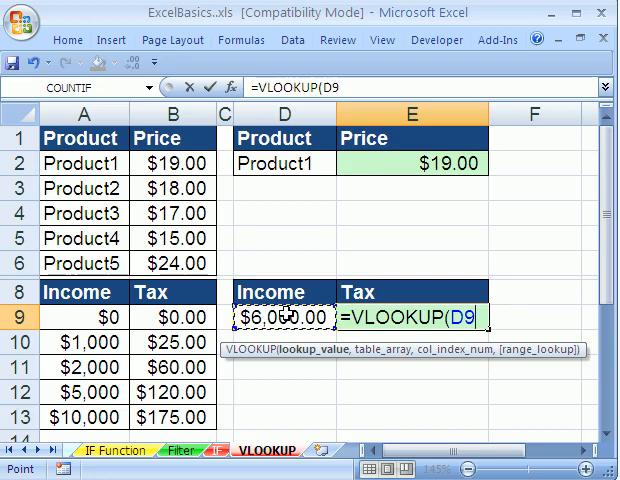
{"action": "type", "text": ","}
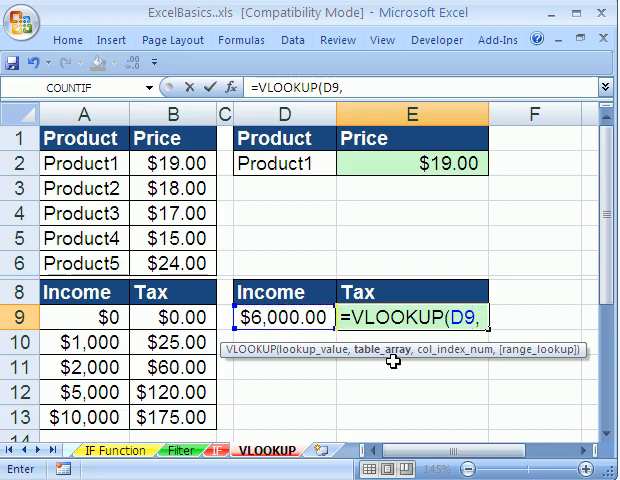
{"action": "left_click_drag", "start_coordinate": [80, 317], "coordinate": [185, 417]}
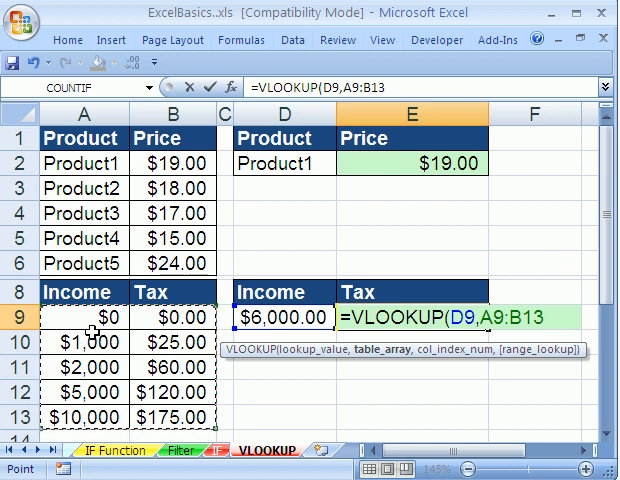
{"action": "mouse_move", "coordinate": [268, 333]}
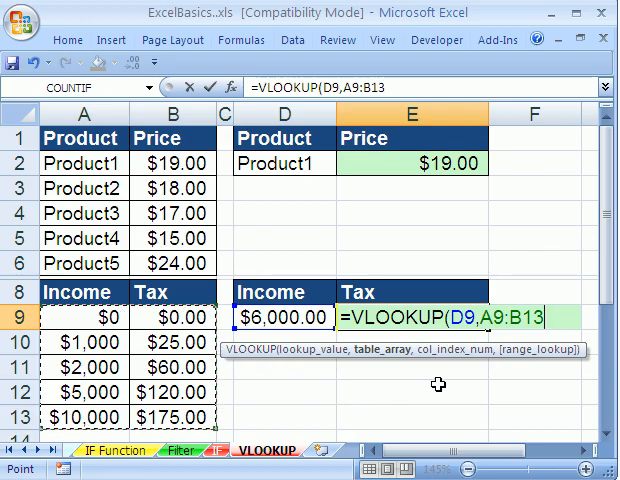
{"action": "mouse_move", "coordinate": [382, 363]}
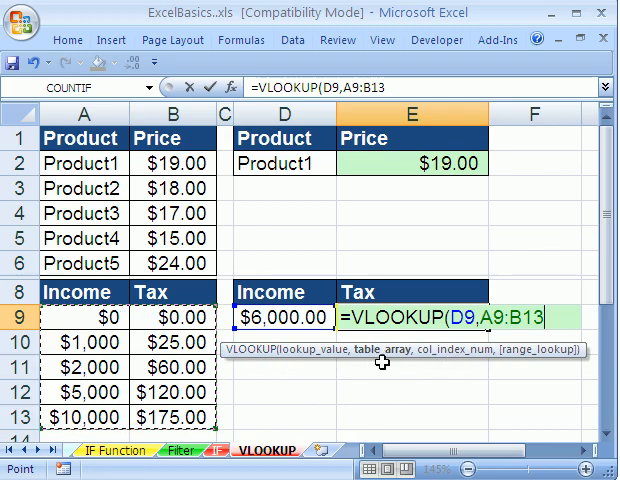
{"action": "type", "text": ","}
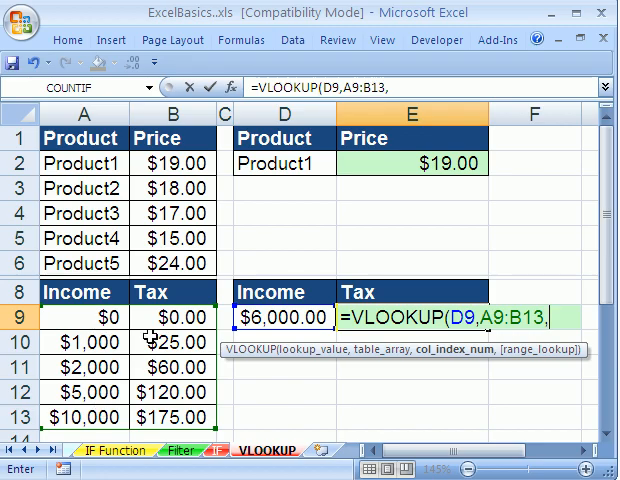
{"action": "type", "text": "2"}
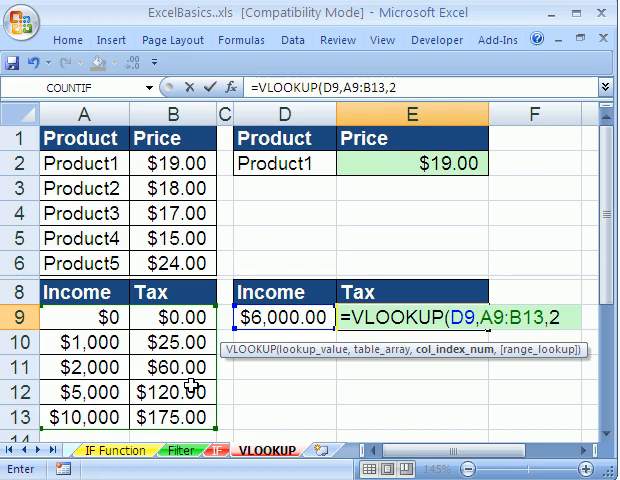
{"action": "type", "text": ","}
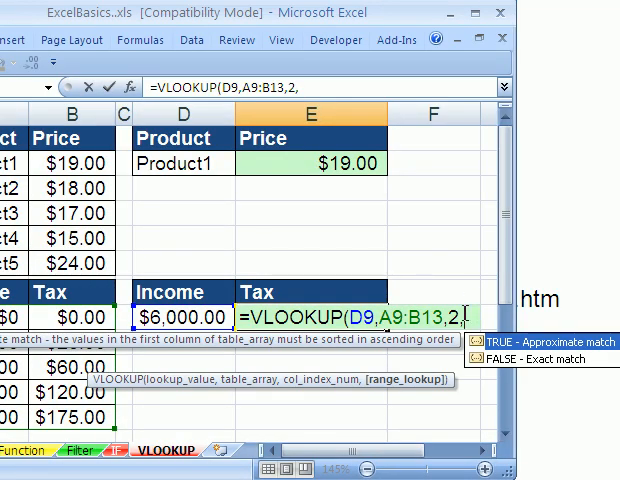
{"action": "type", "text": "1)"}
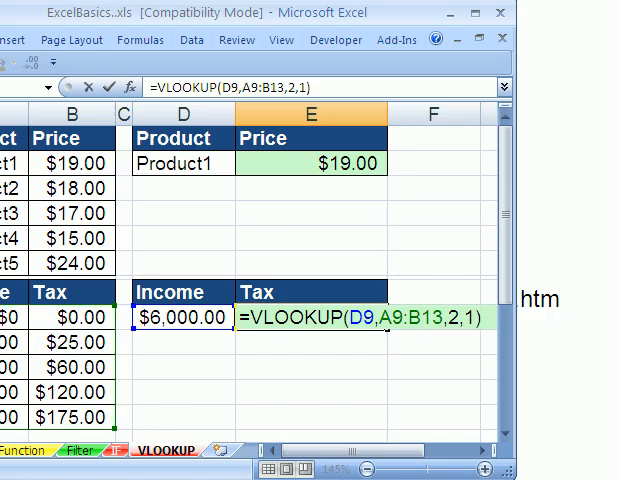
{"action": "mouse_move", "coordinate": [465, 330]}
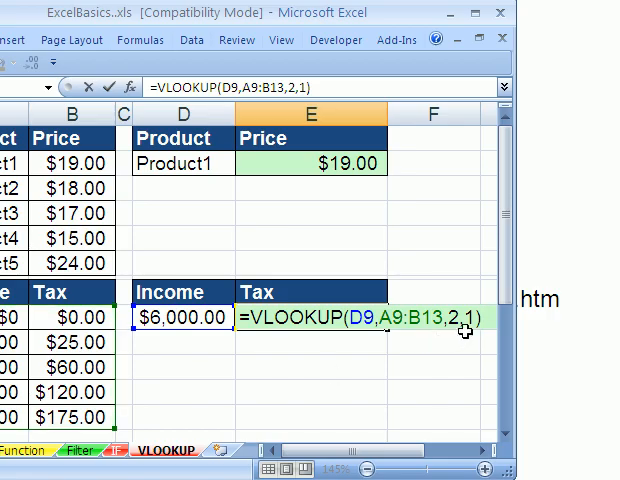
Commit the tax formula and test incomes like 999 in D9, returning $0.00 tax.
{"action": "key", "text": "Return"}
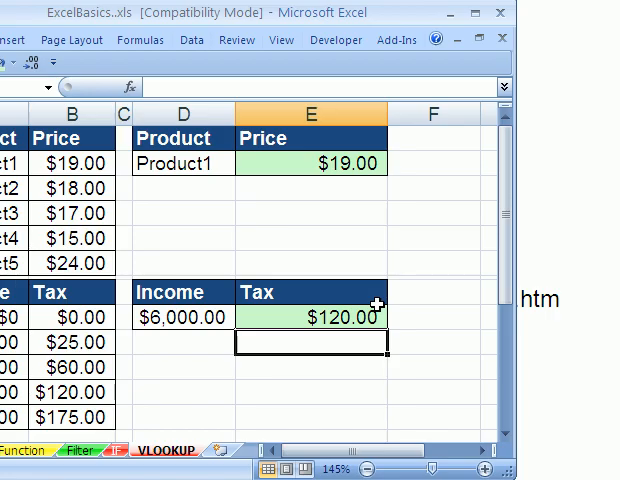
{"action": "left_click", "coordinate": [182, 317]}
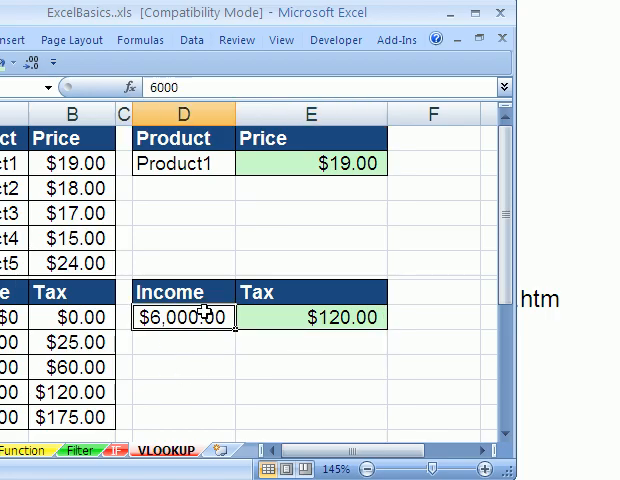
{"action": "type", "text": "99"}
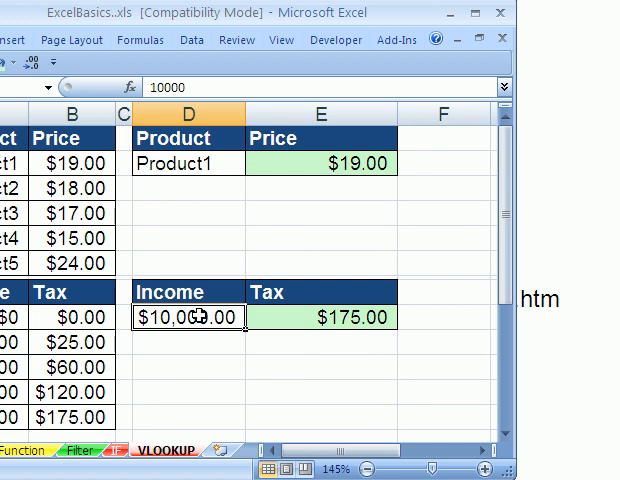
{"action": "type", "text": "999.00"}
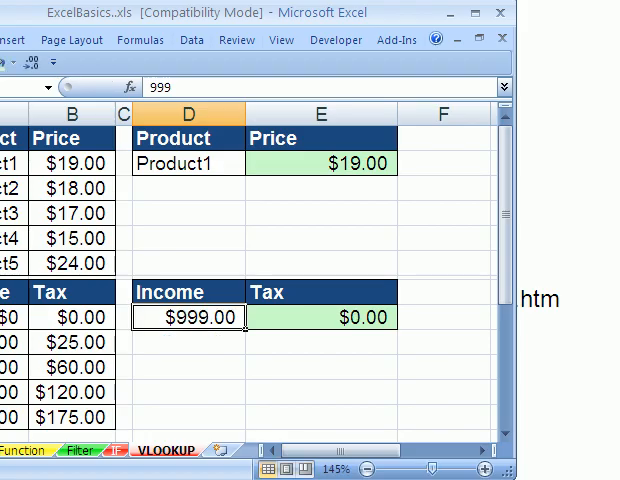
{"action": "mouse_move", "coordinate": [189, 377]}
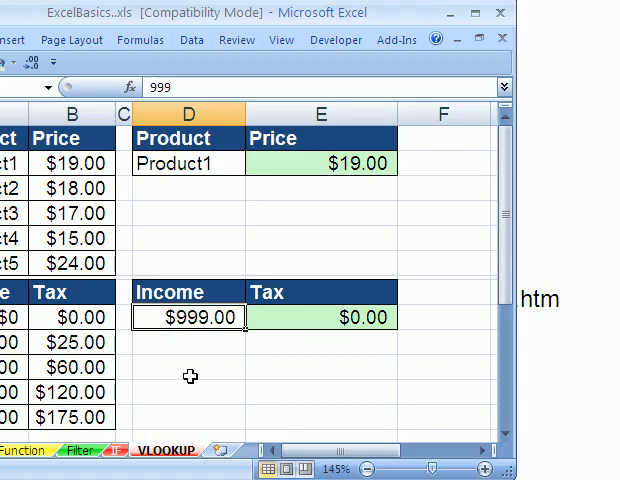
{"action": "mouse_move", "coordinate": [145, 163]}
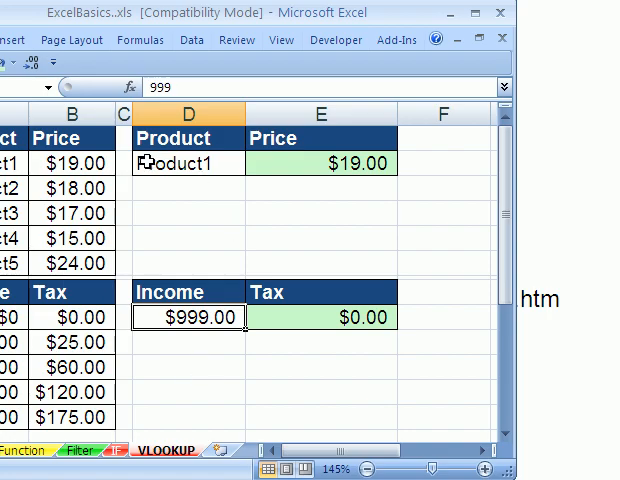
{"action": "mouse_move", "coordinate": [288, 321]}
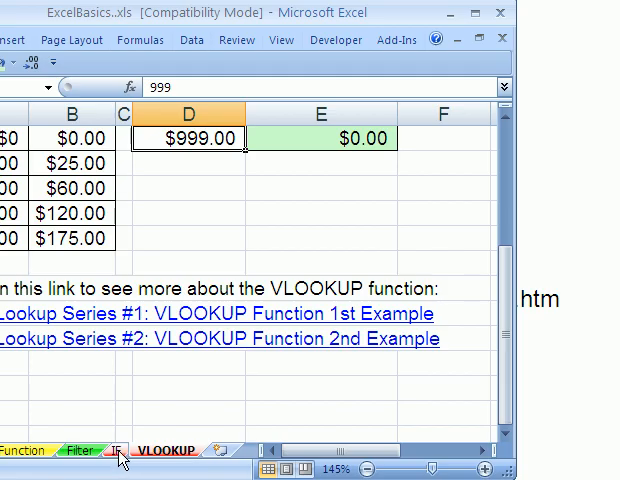
{"action": "mouse_move", "coordinate": [170, 463]}
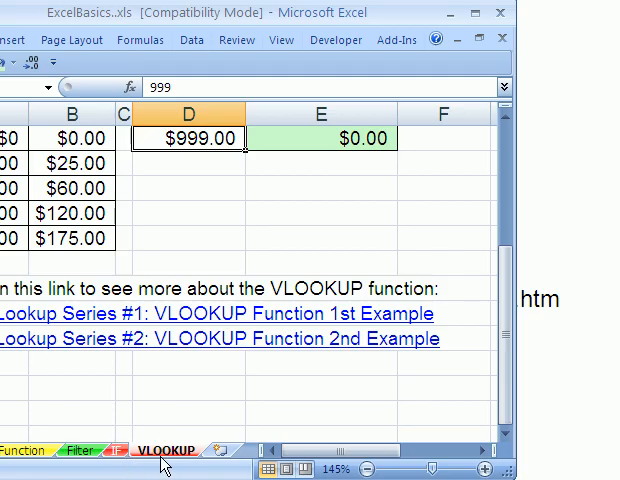
{"action": "mouse_move", "coordinate": [5, 322]}
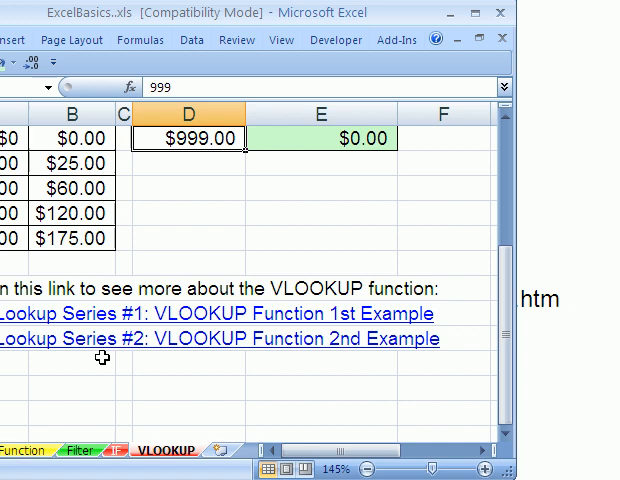
{"action": "mouse_move", "coordinate": [95, 320]}
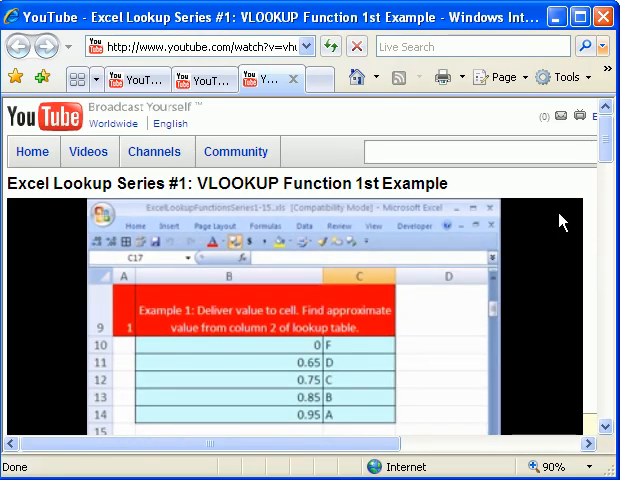
Scroll the YouTube page to view the VLOOKUP 1st Example video player.
{"action": "scroll", "scroll_direction": "down", "scroll_amount": 3}
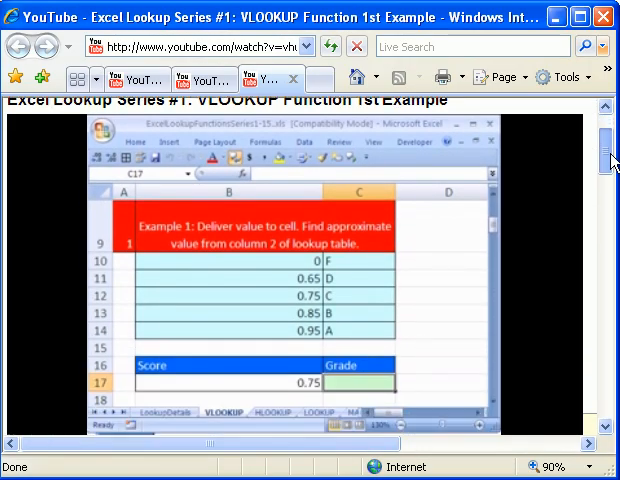
{"action": "scroll", "scroll_direction": "up", "scroll_amount": 3}
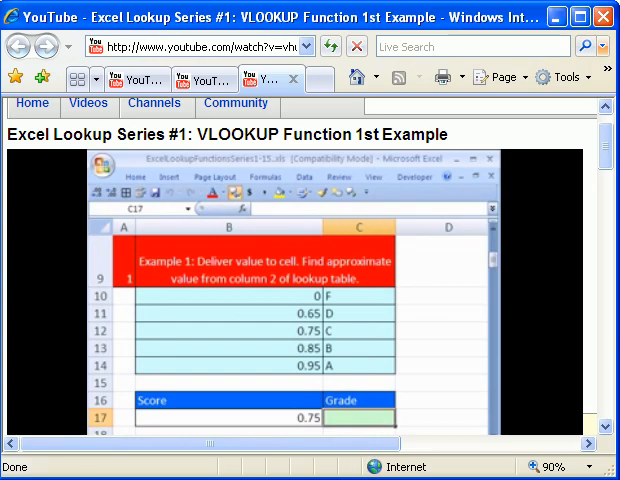
{"action": "mouse_move", "coordinate": [268, 275]}
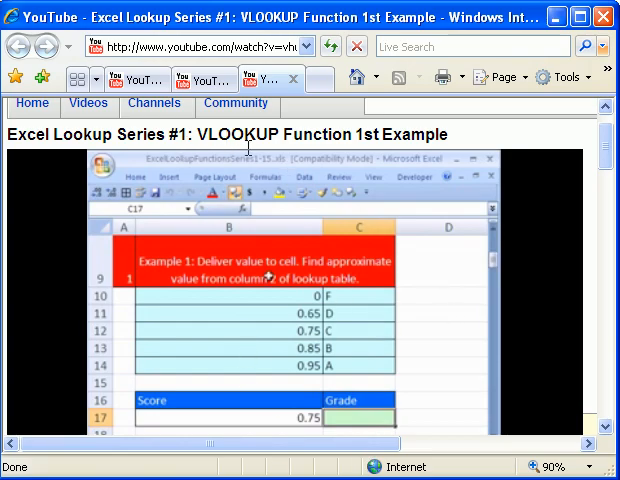